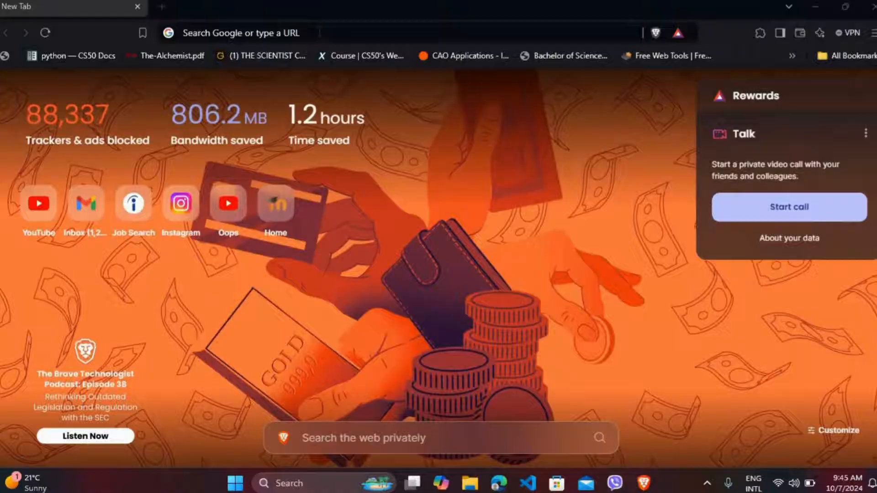
Navigate to indeed.com from the address bar suggestion.
{"action": "type", "text": "ine"}
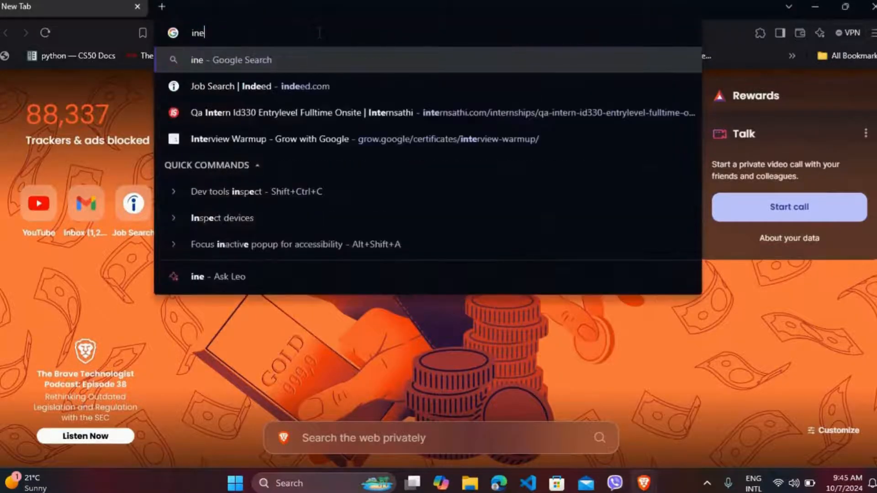
{"action": "left_click", "coordinate": [249, 86]}
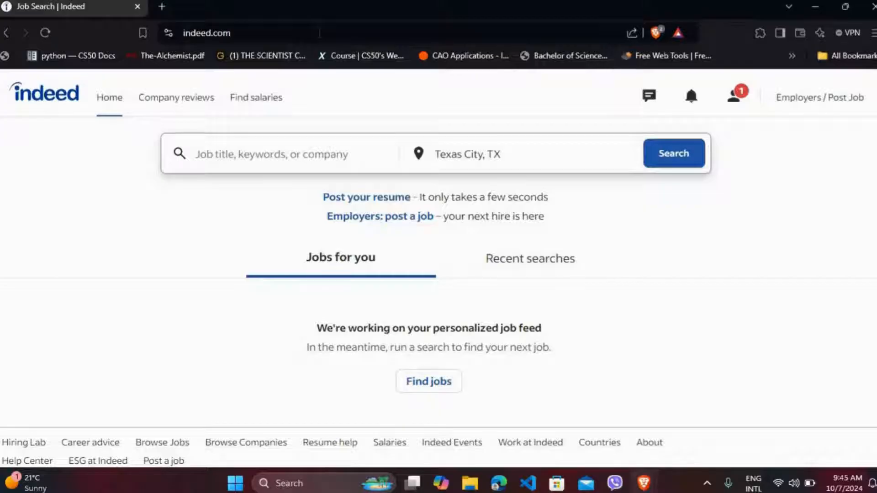
{"action": "mouse_move", "coordinate": [766, 157]}
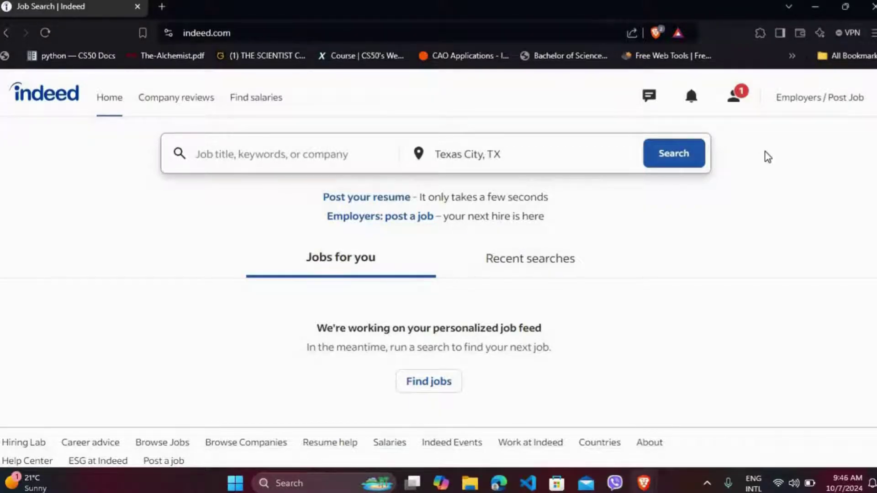
{"action": "mouse_move", "coordinate": [815, 104]}
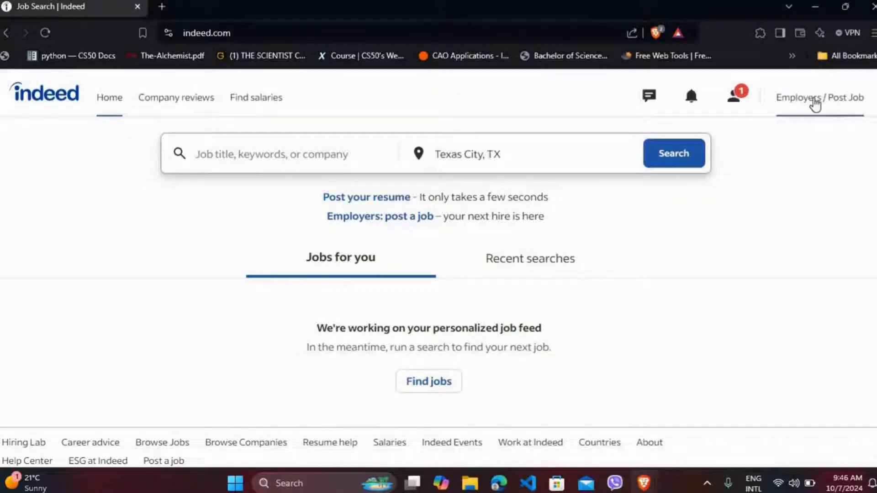
{"action": "mouse_move", "coordinate": [811, 102]}
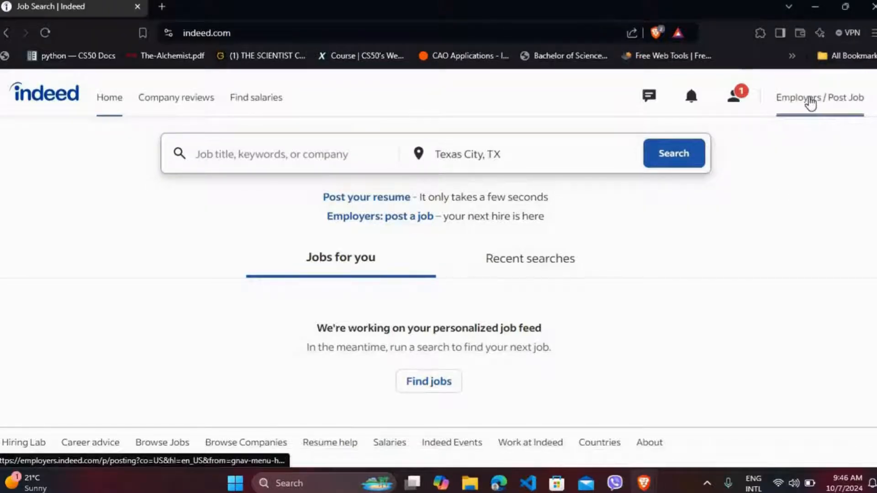
Switch to Indeed for Employers and land on the Employer settings page.
{"action": "left_click", "coordinate": [811, 98]}
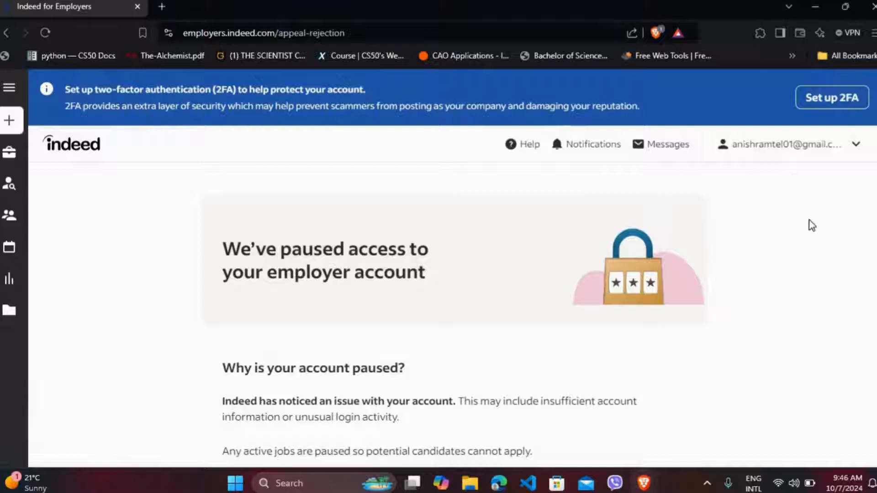
{"action": "mouse_move", "coordinate": [857, 145]}
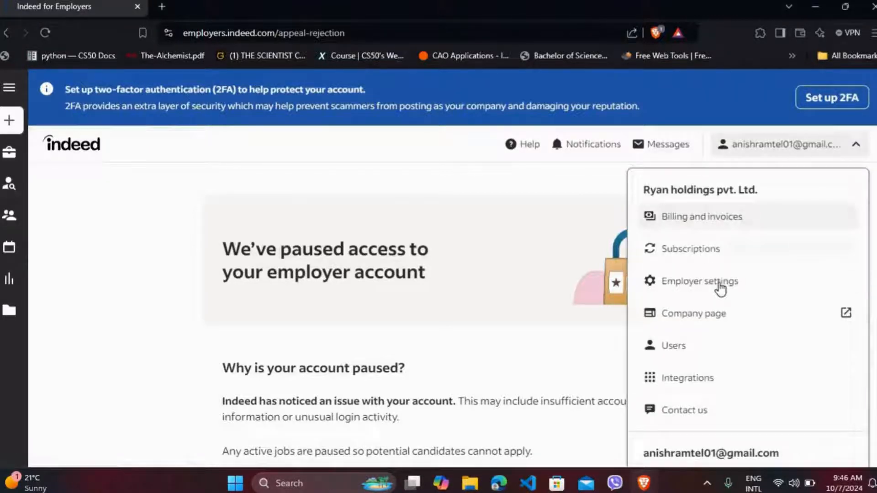
{"action": "left_click", "coordinate": [701, 281]}
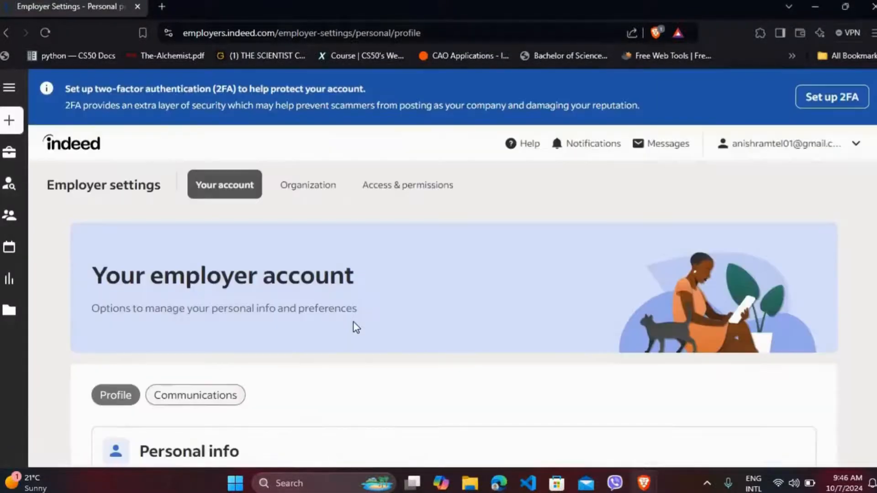
{"action": "scroll", "scroll_direction": "down", "scroll_amount": 3}
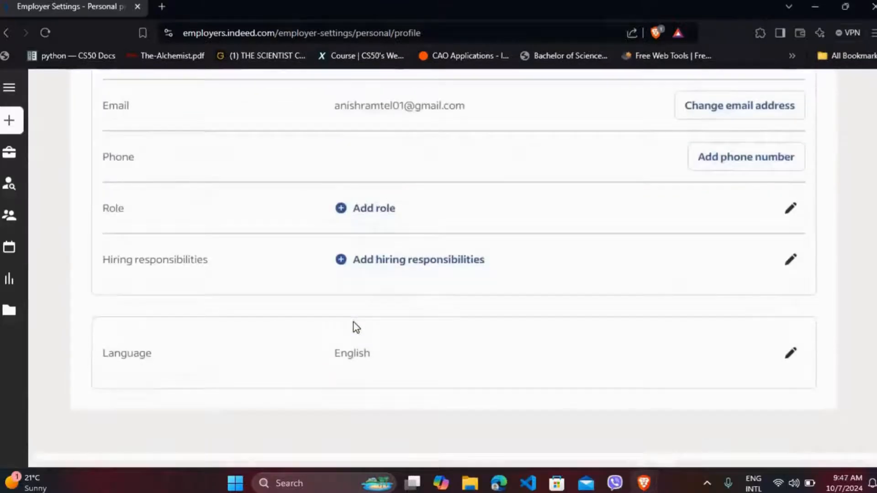
{"action": "scroll", "scroll_direction": "up", "scroll_amount": 3}
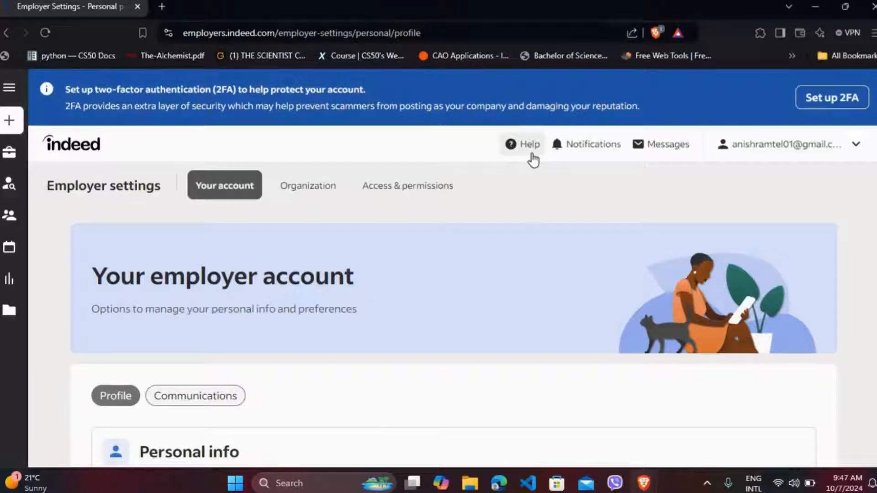
Reach the live support chat form via Help > Contact us, subject 'Deleting employers account'.
{"action": "left_click", "coordinate": [522, 144]}
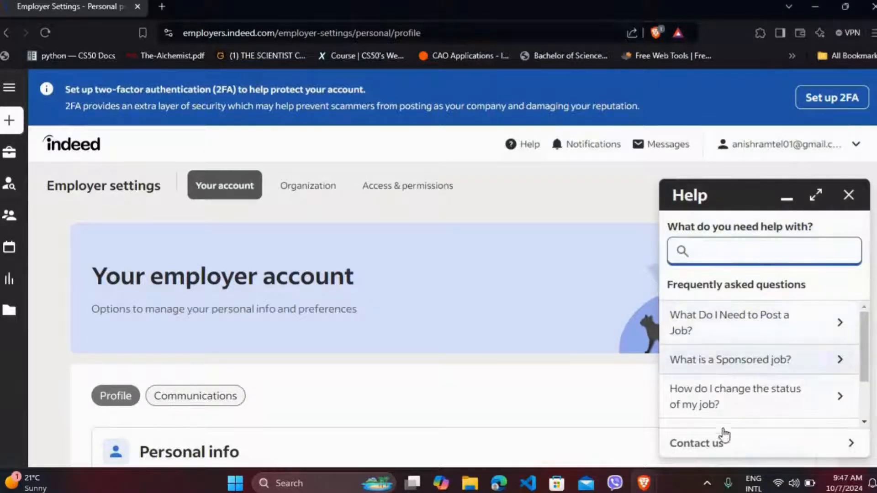
{"action": "left_click", "coordinate": [696, 443]}
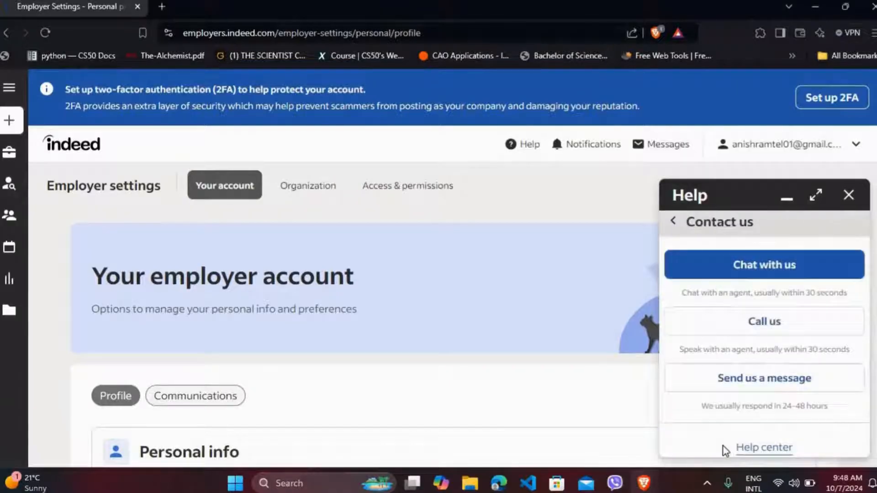
{"action": "mouse_move", "coordinate": [765, 298]}
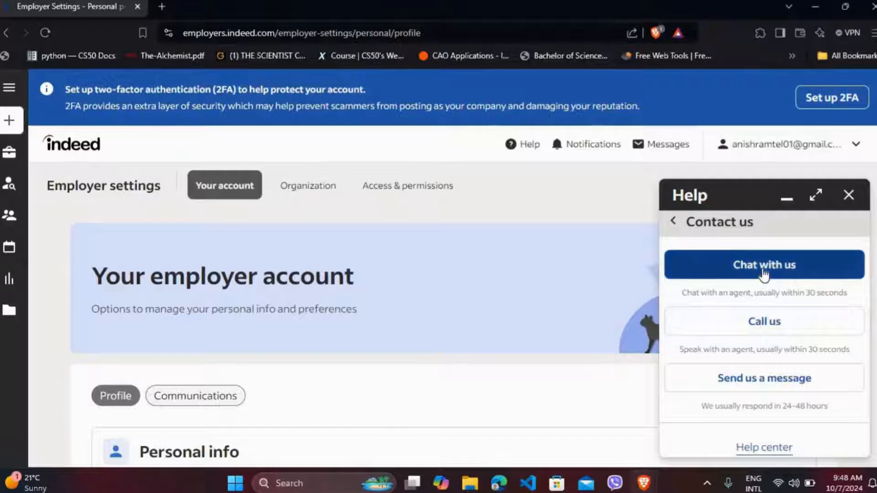
{"action": "left_click", "coordinate": [764, 265]}
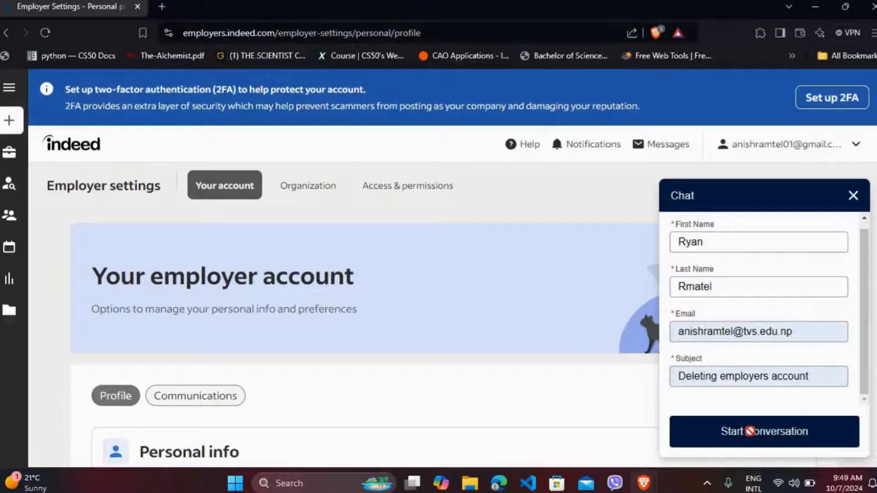
Start the conversation and send the agent 'Hey I want to delete my em...' deletion request.
{"action": "left_click", "coordinate": [764, 431]}
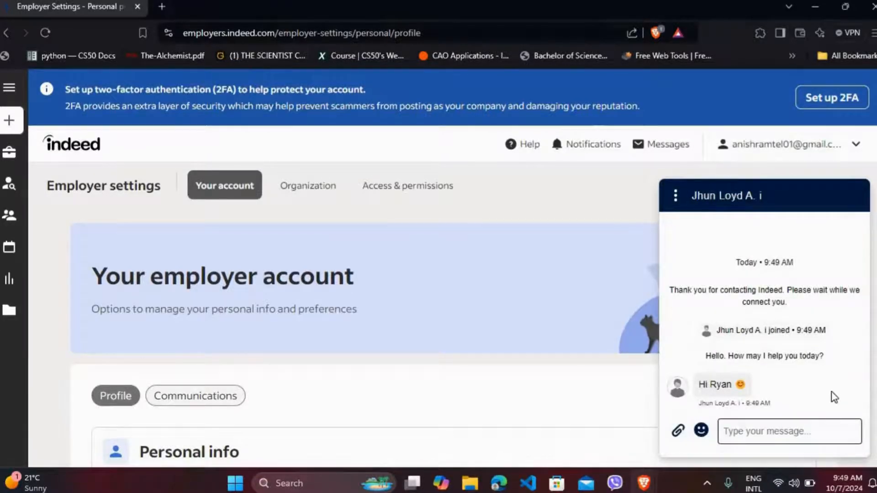
{"action": "left_click", "coordinate": [790, 431]}
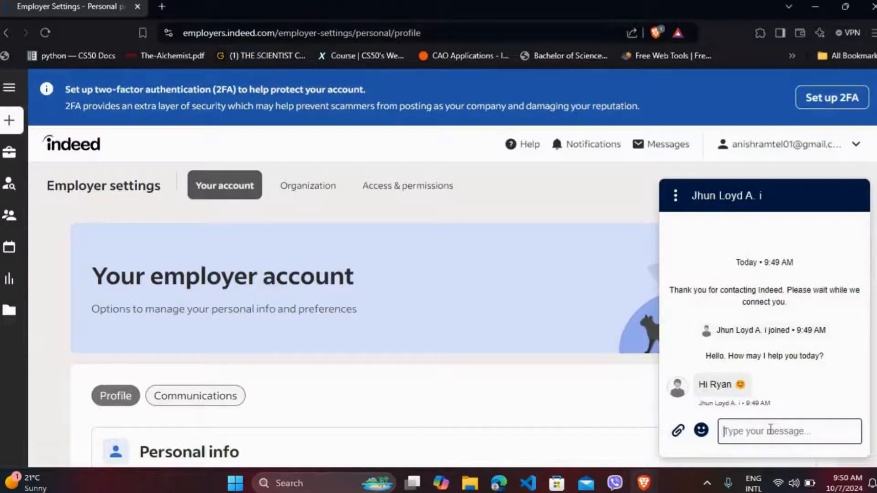
{"action": "type", "text": "Hey I want to delete my employers account"}
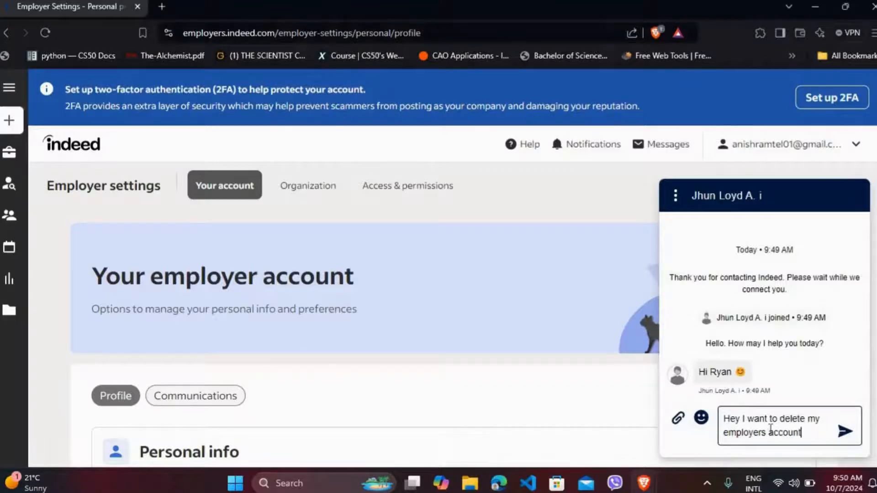
{"action": "left_click", "coordinate": [844, 431]}
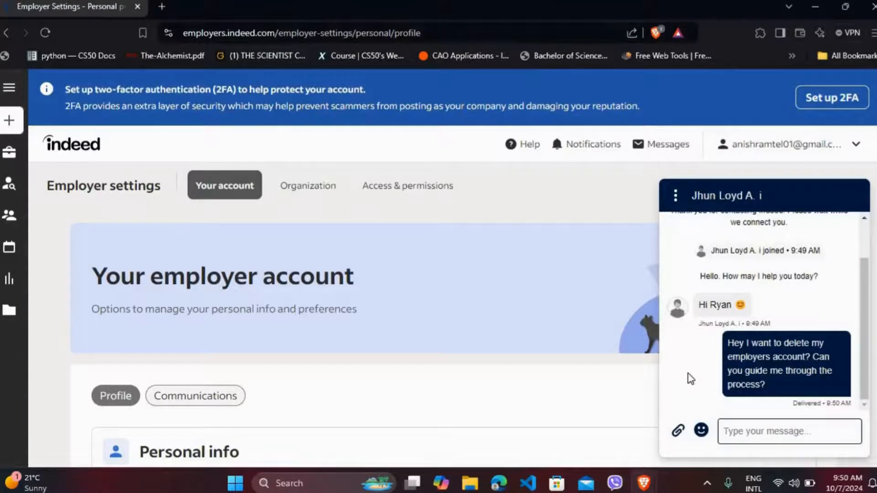